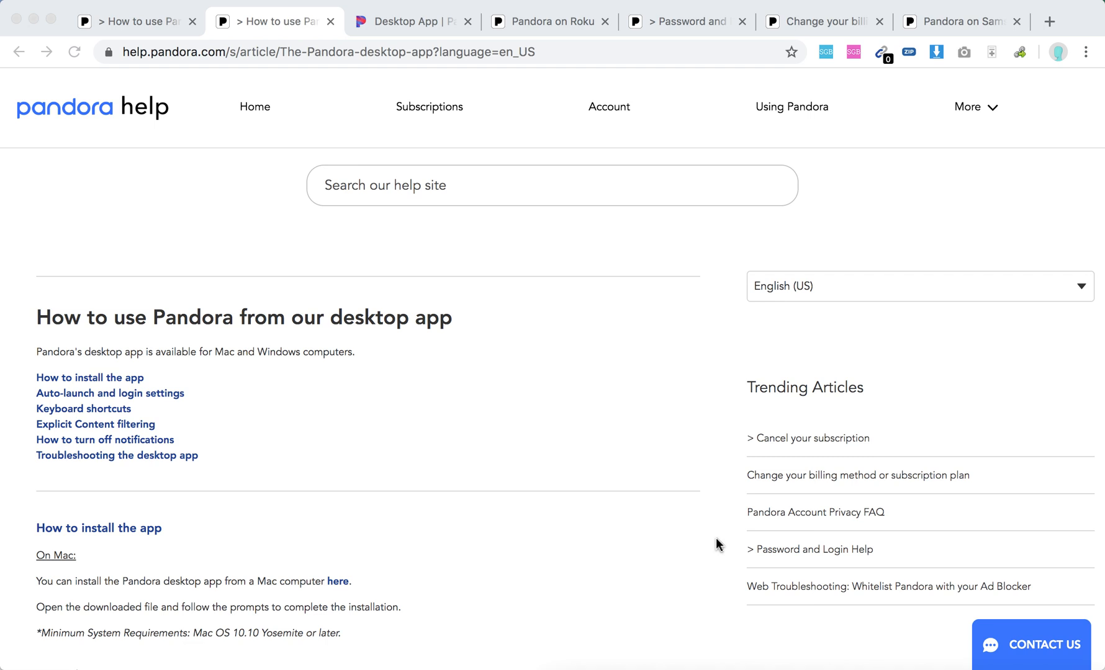
Scroll the desktop-app help article to the Mac and Windows installation instructions.
scroll(down, 3)
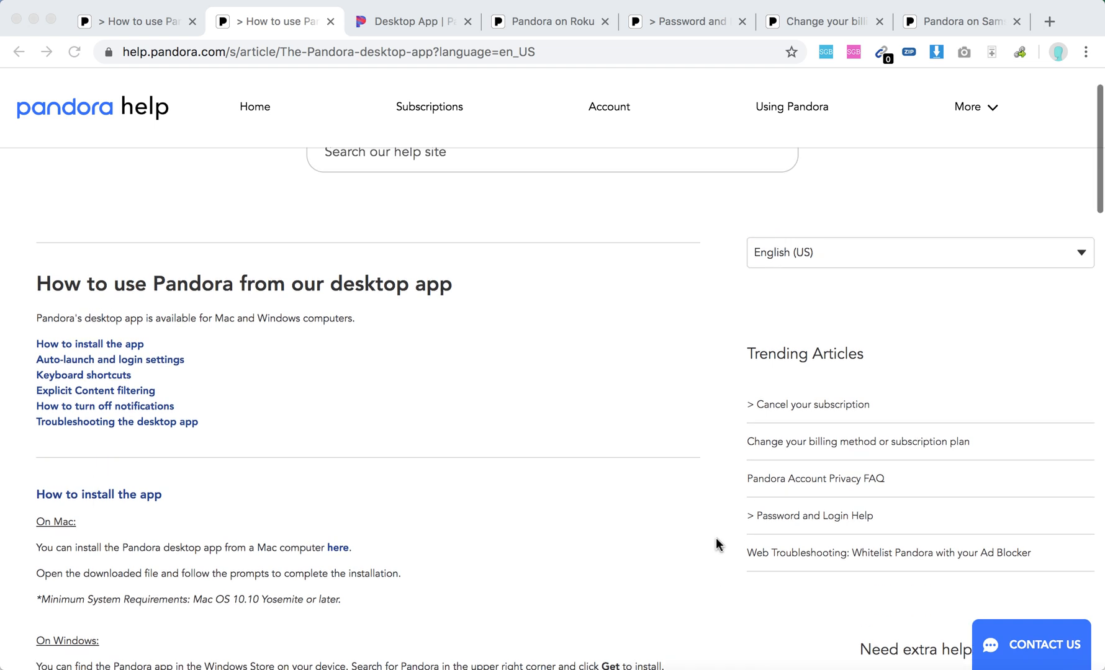
mouse_move(464, 544)
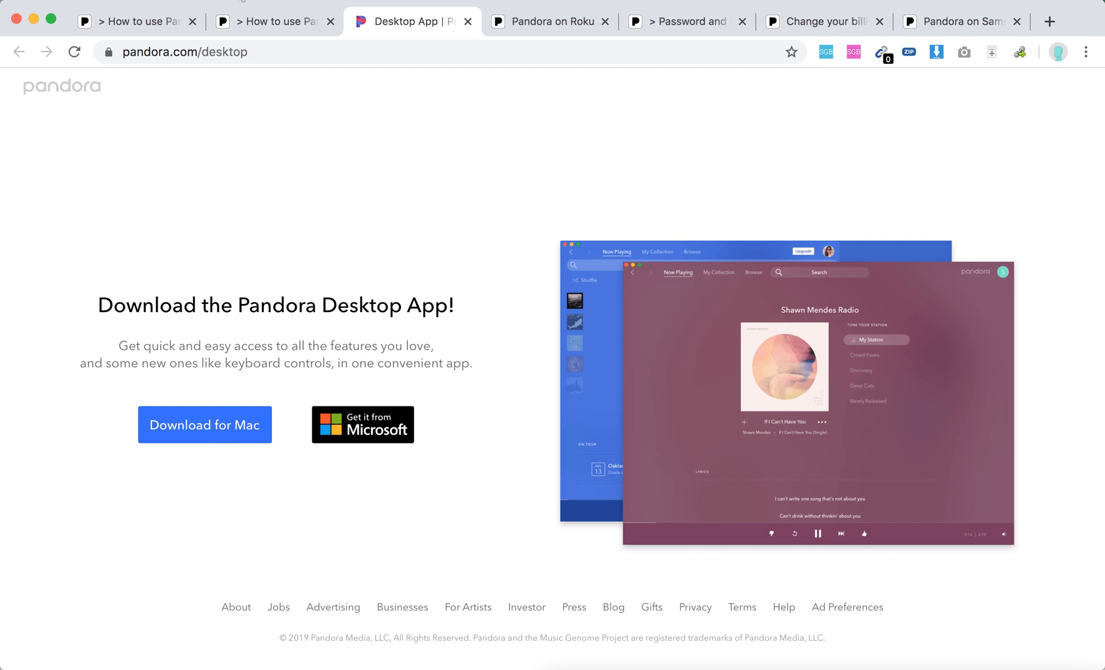
Switch back to the 'How to use Pandora' desktop-app article tab.
click(272, 21)
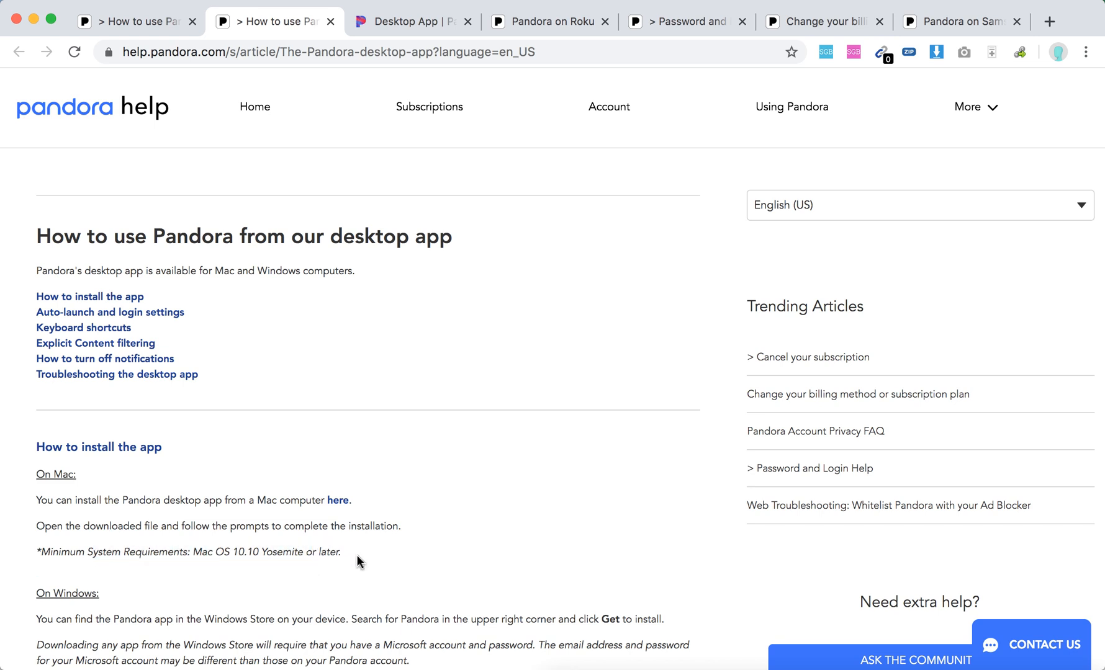
scroll(down, 3)
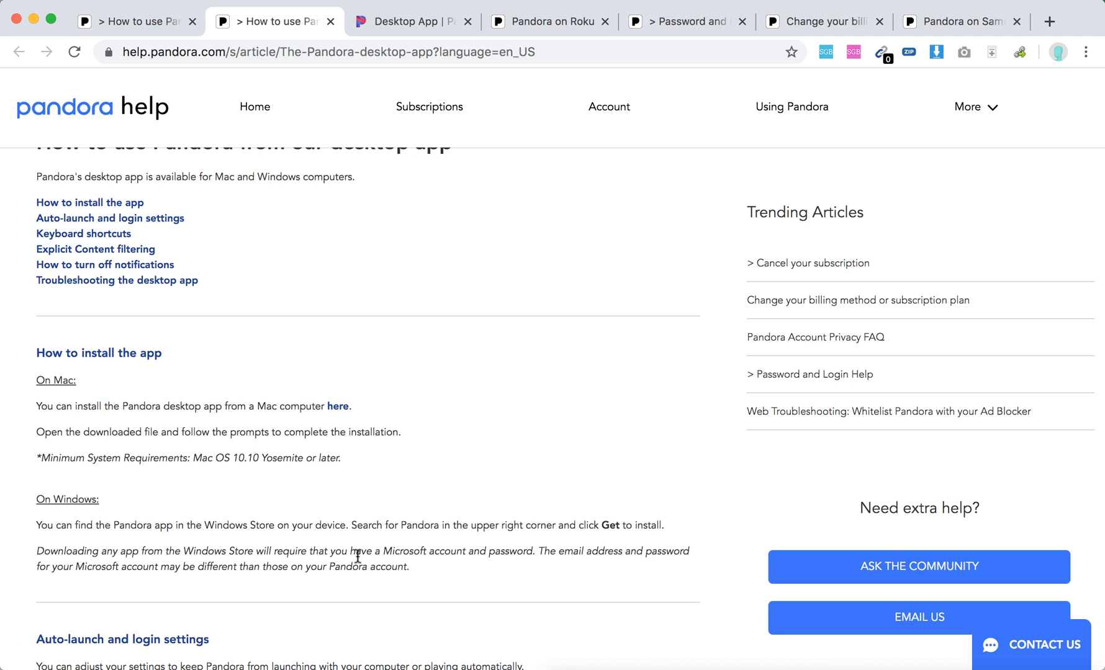
drag(376, 551, 407, 566)
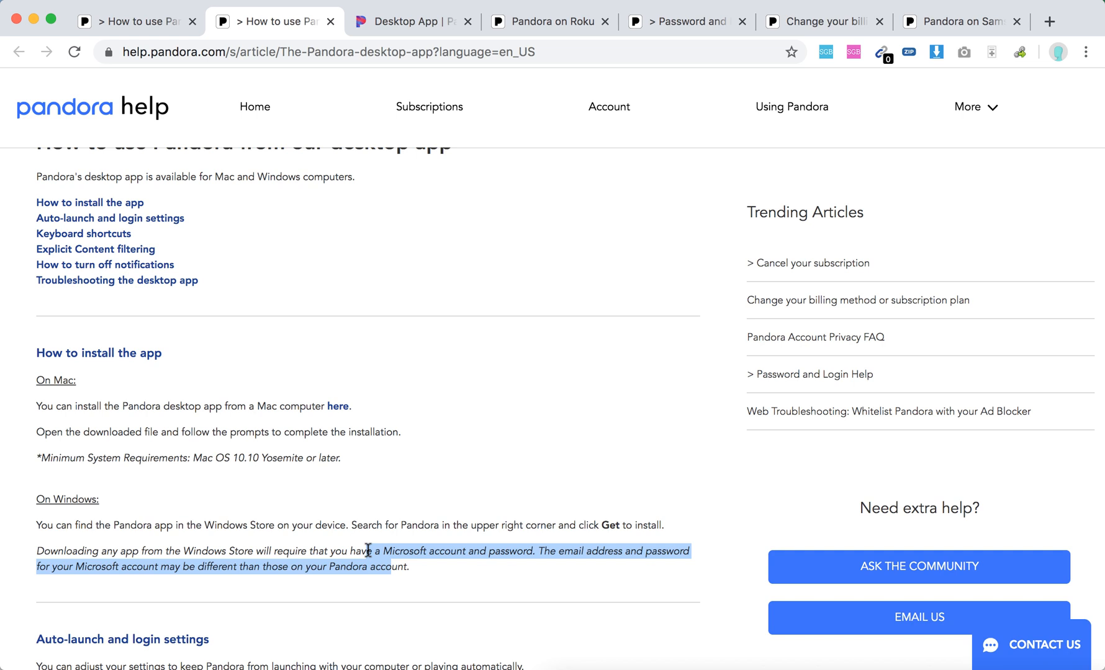
click(386, 564)
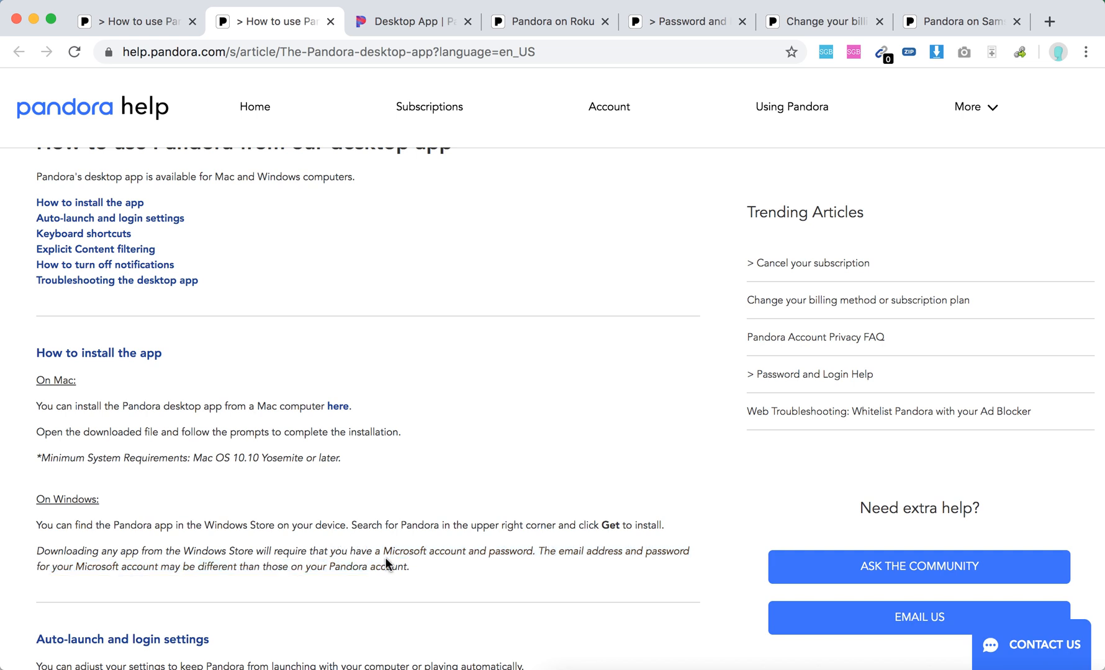
mouse_move(411, 572)
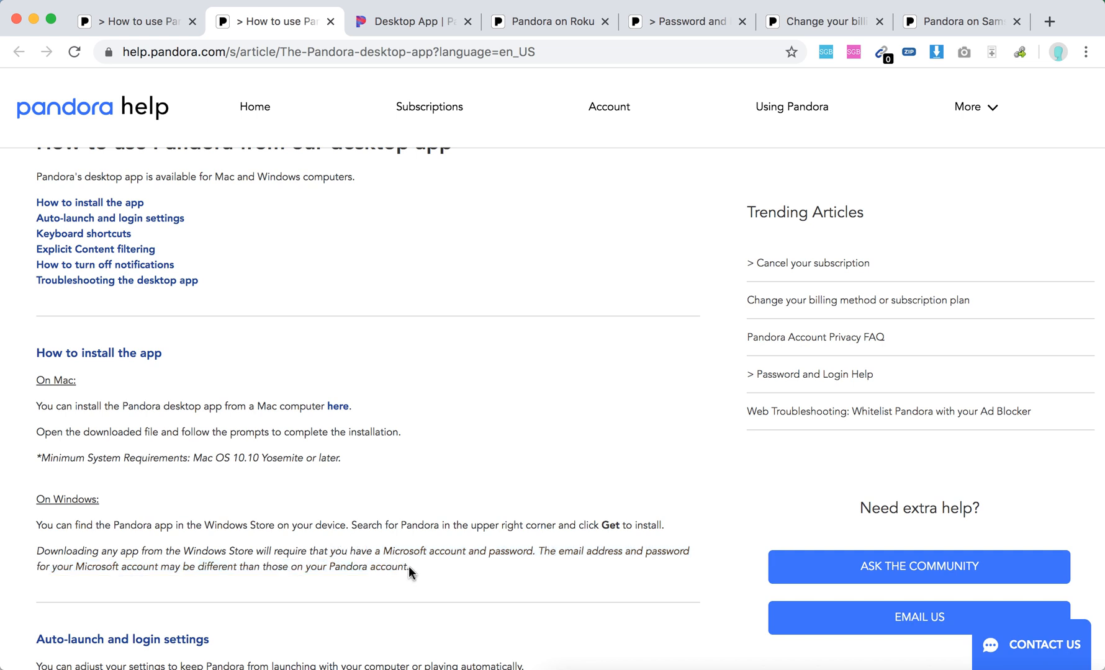
scroll(down, 3)
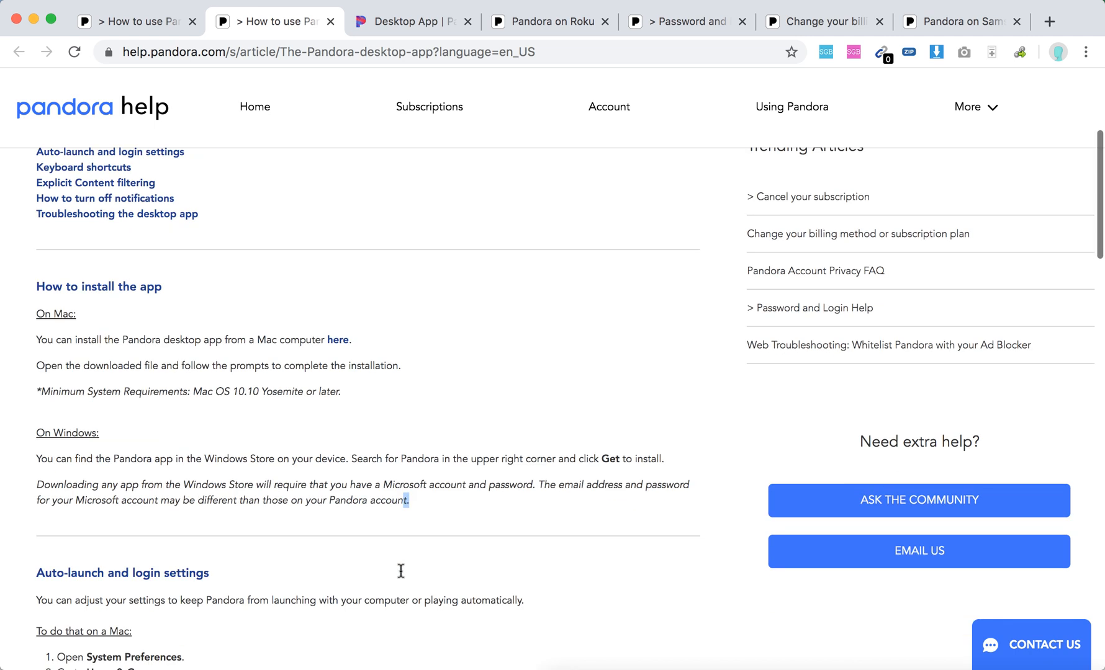
click(412, 21)
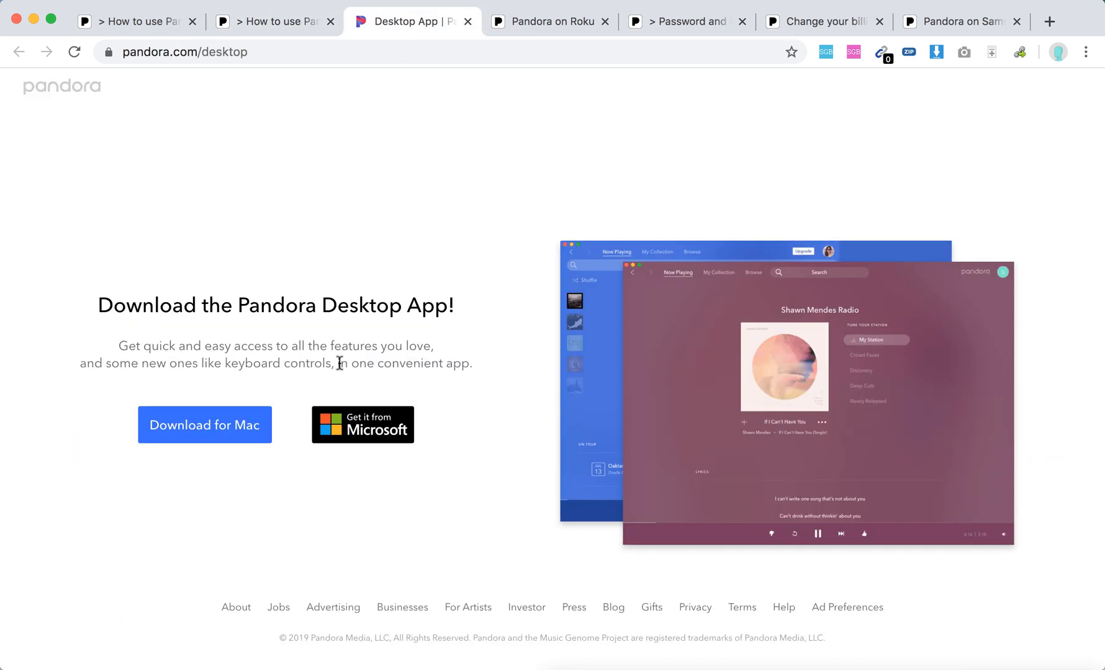
mouse_move(362, 425)
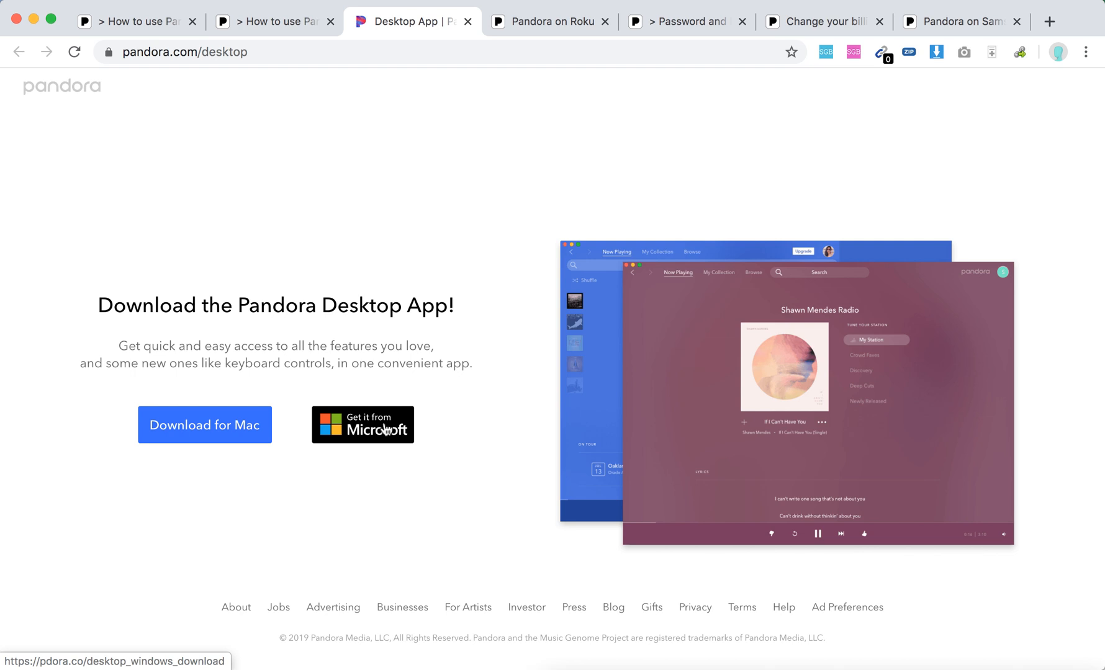
mouse_move(241, 109)
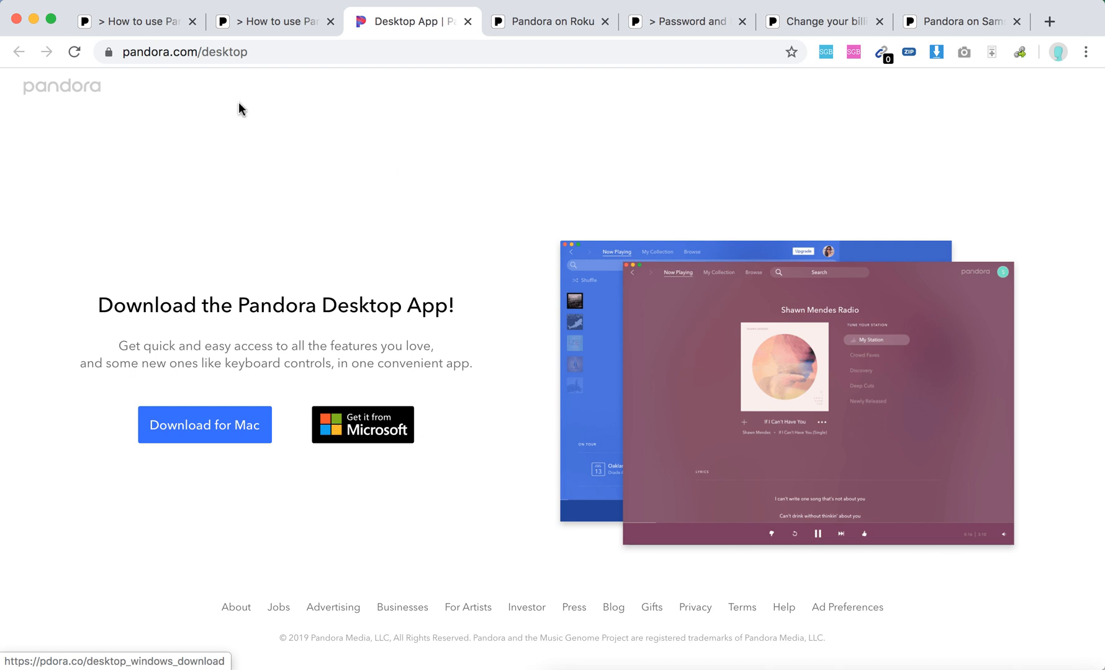
click(271, 21)
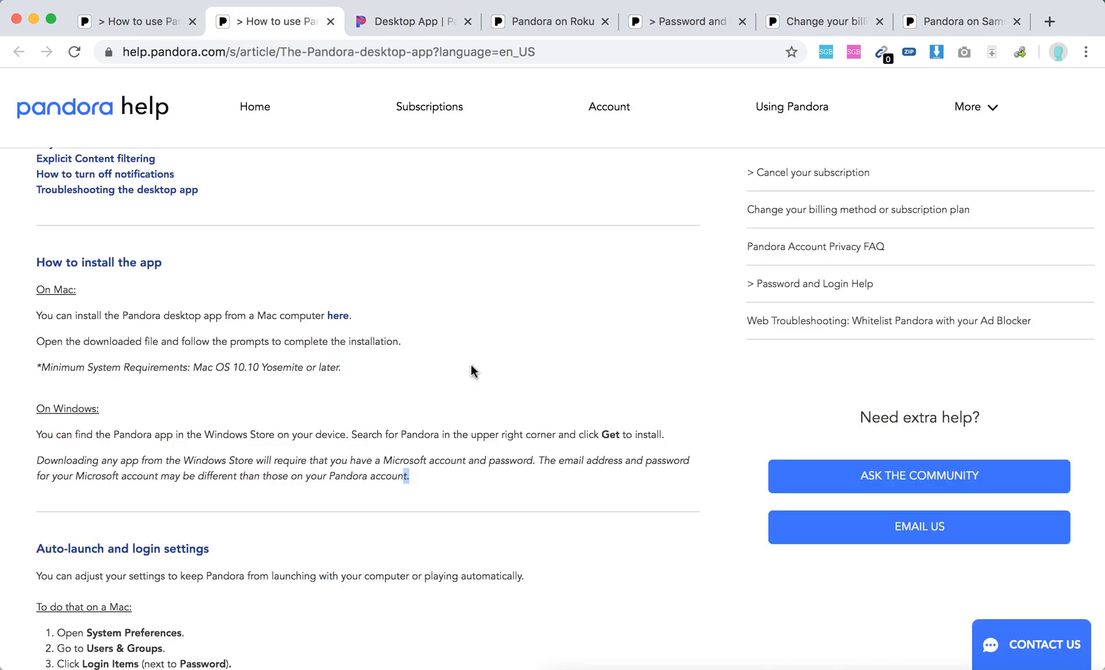
Scroll down to the 'Auto-launch and login settings' steps for Mac and Windows.
scroll(down, 3)
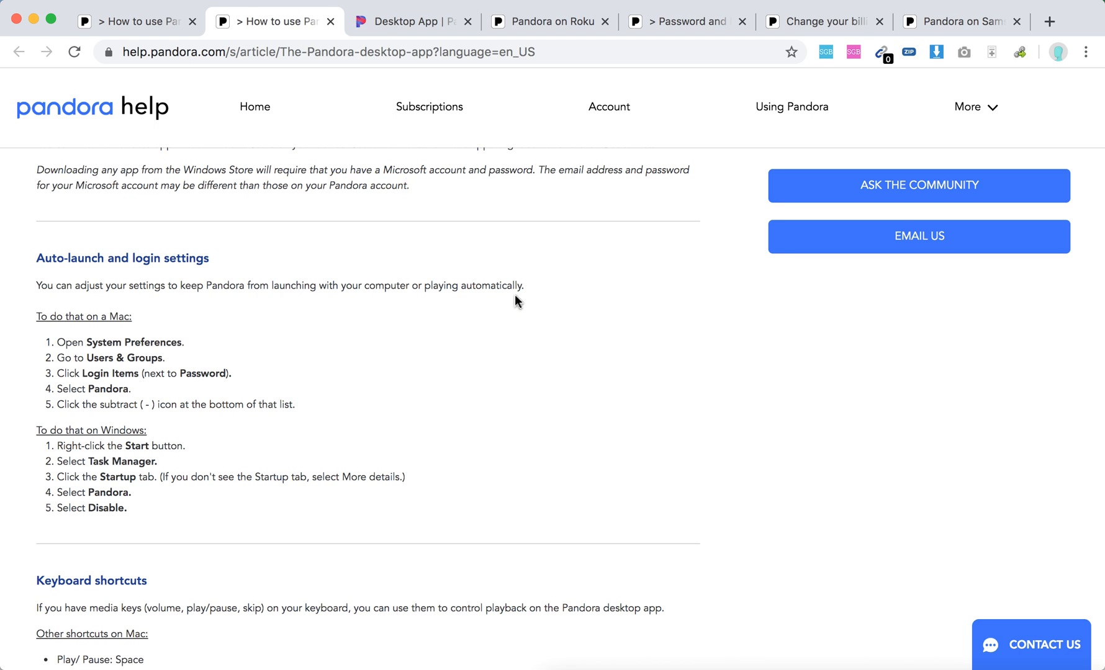
mouse_move(471, 409)
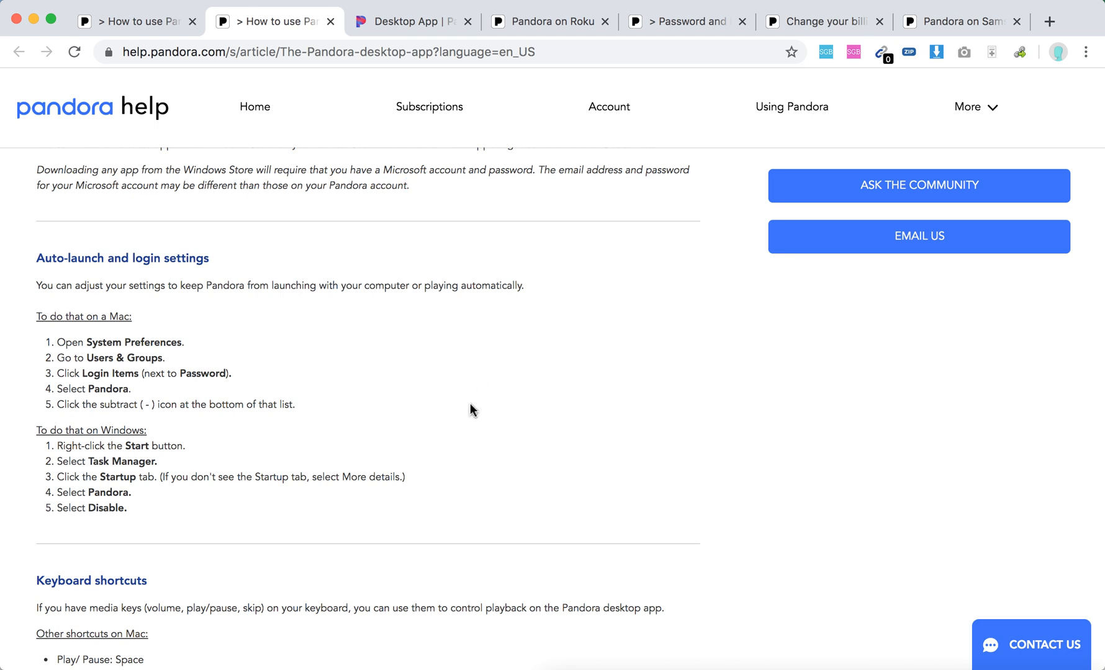
scroll(down, 3)
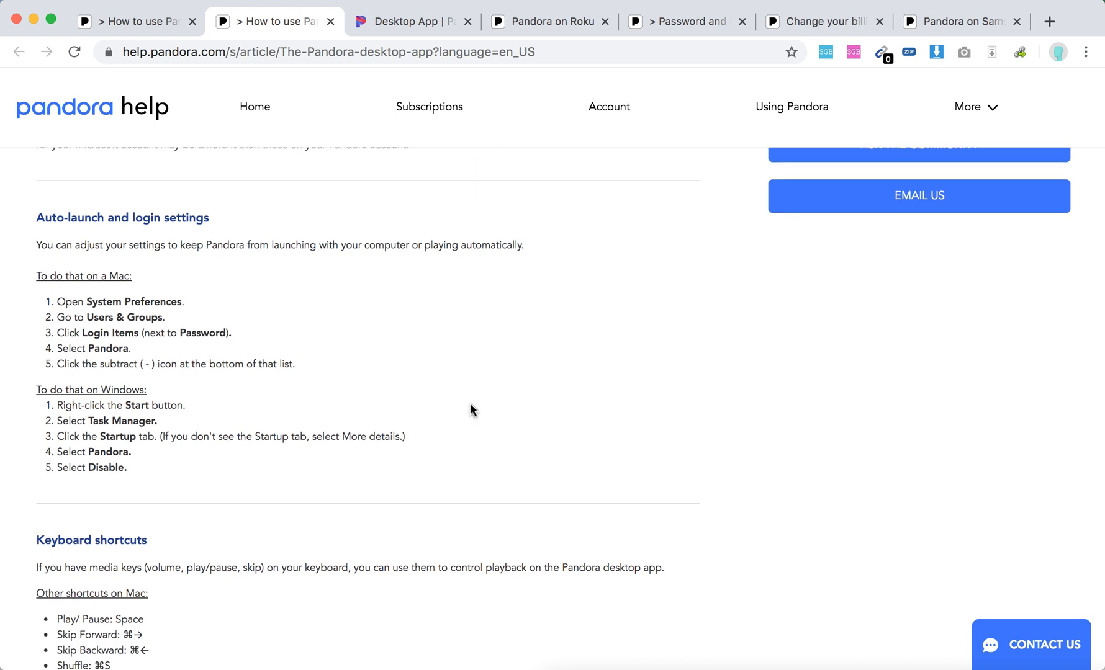
mouse_move(470, 411)
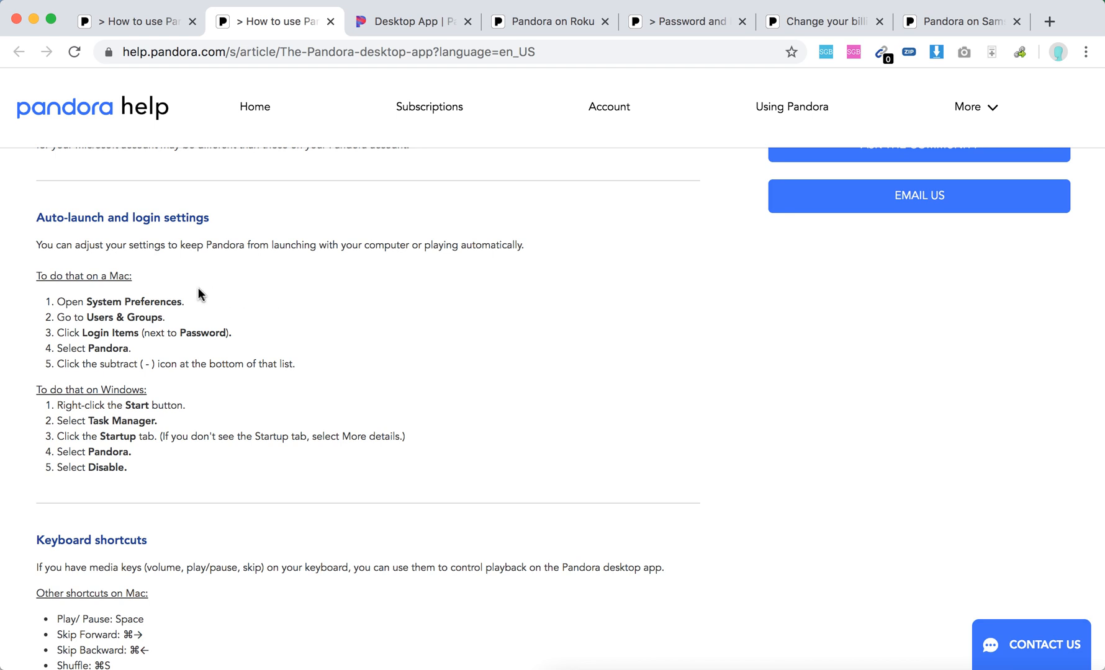
mouse_move(135, 321)
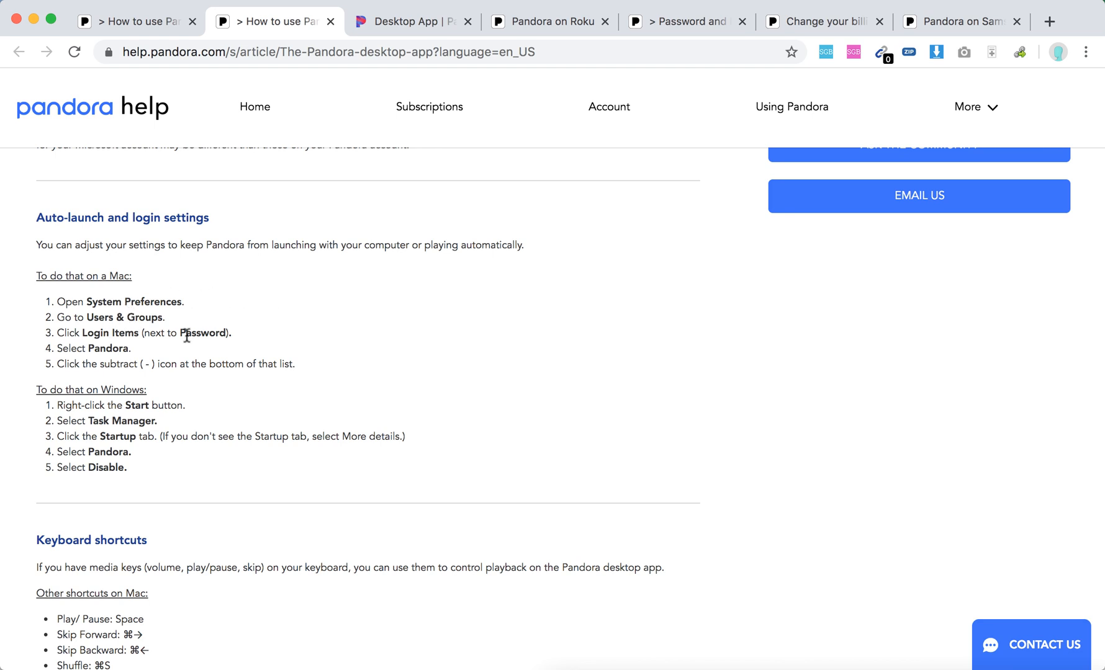
mouse_move(173, 363)
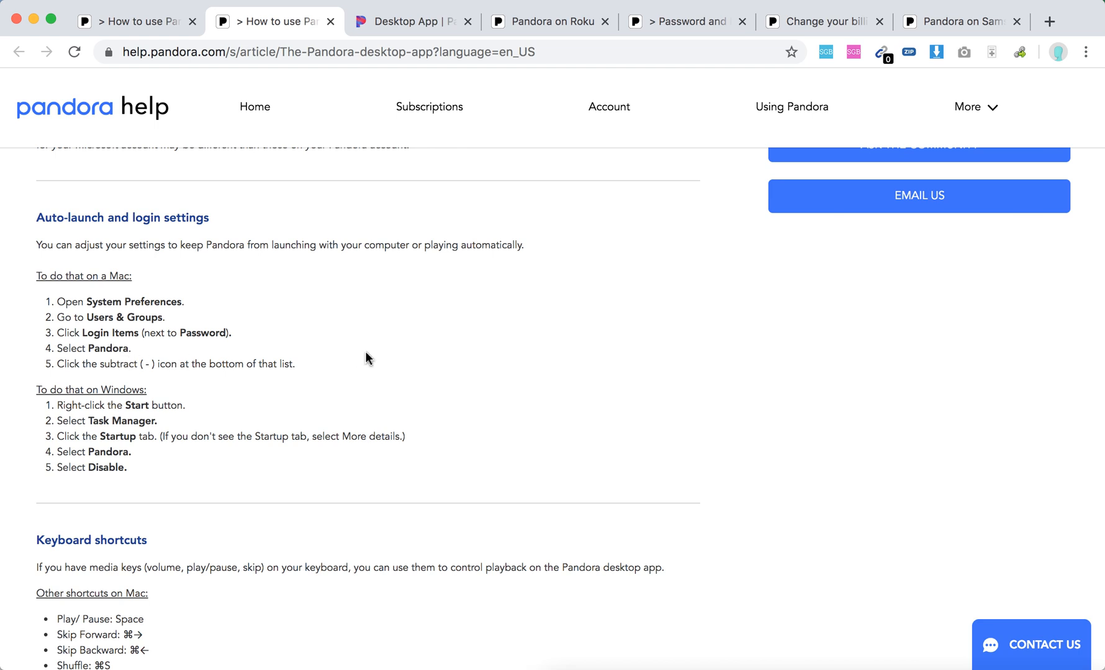
mouse_move(277, 500)
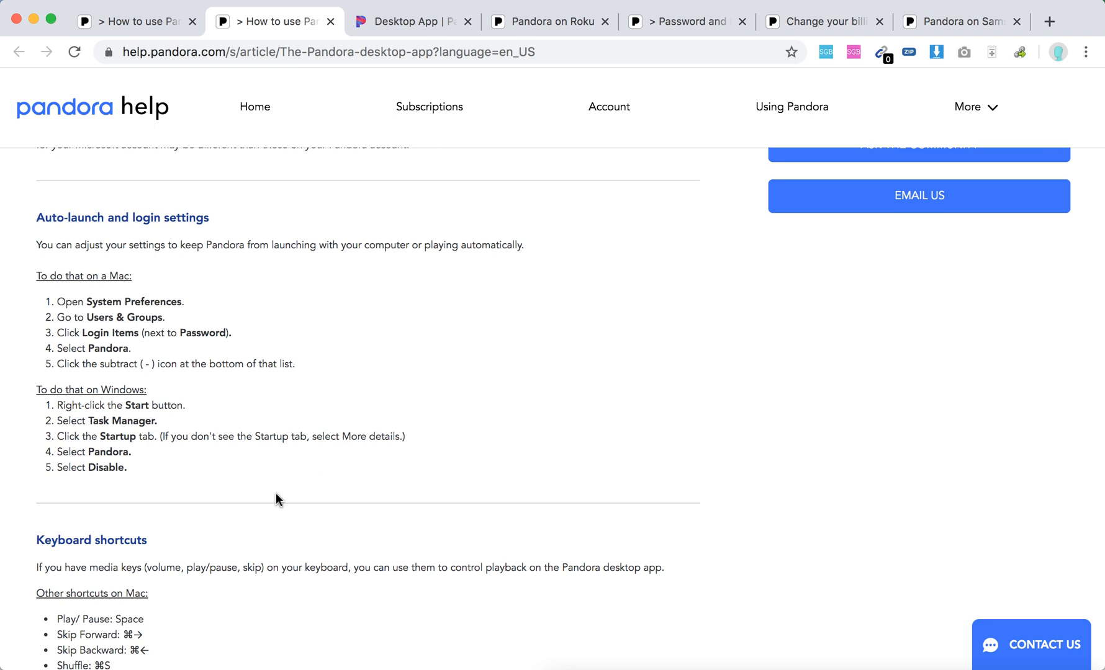
mouse_move(142, 452)
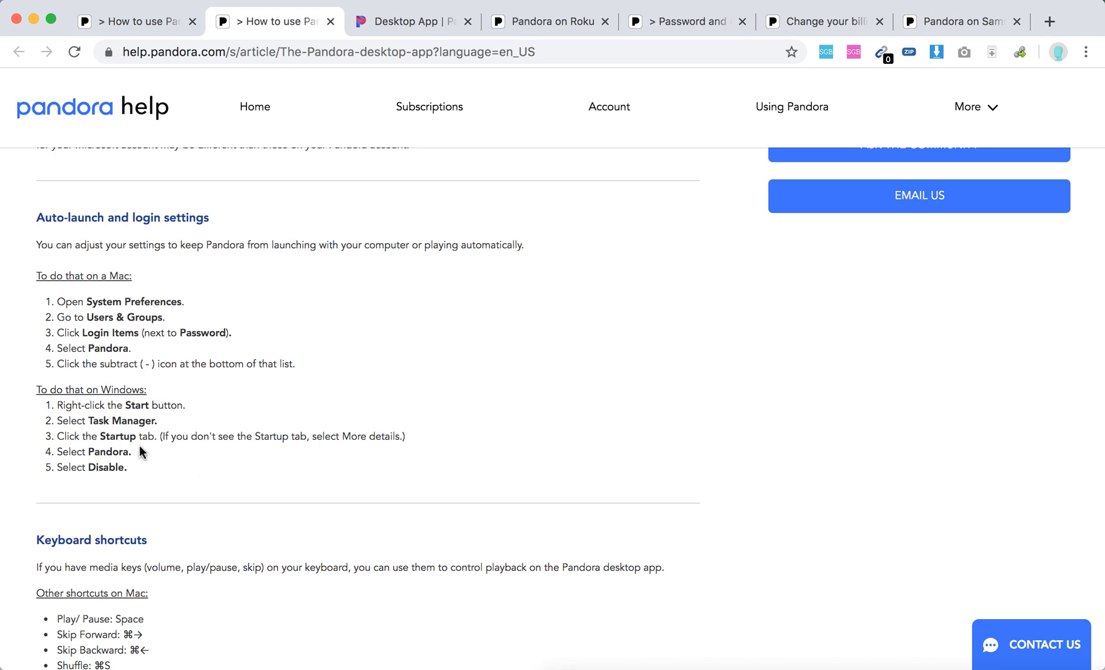
mouse_move(187, 466)
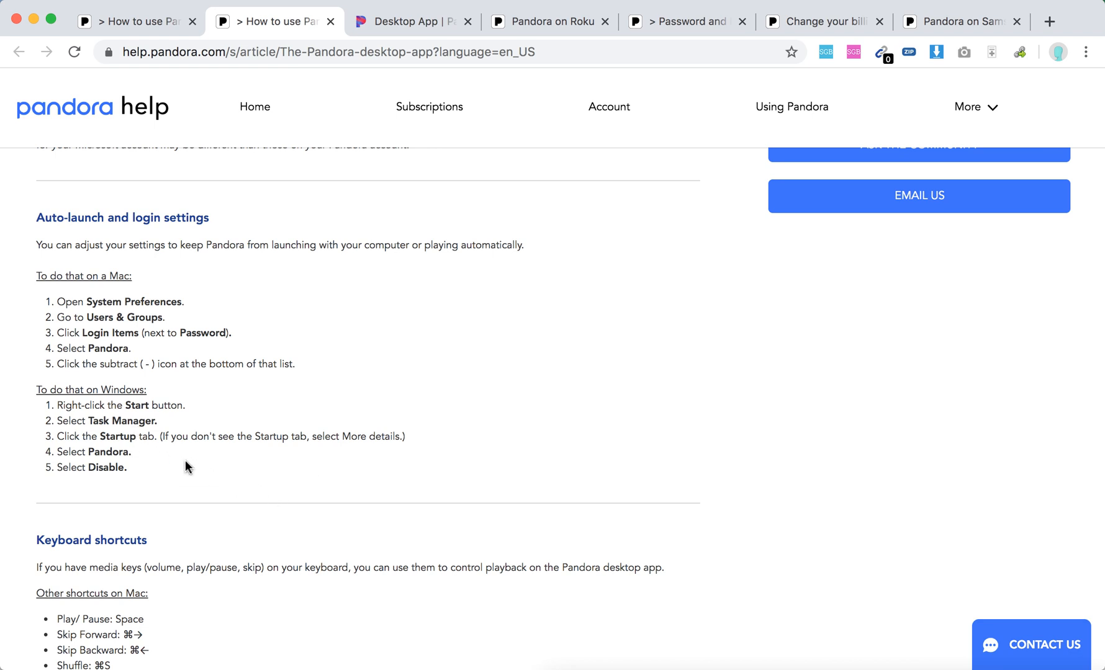
scroll(down, 3)
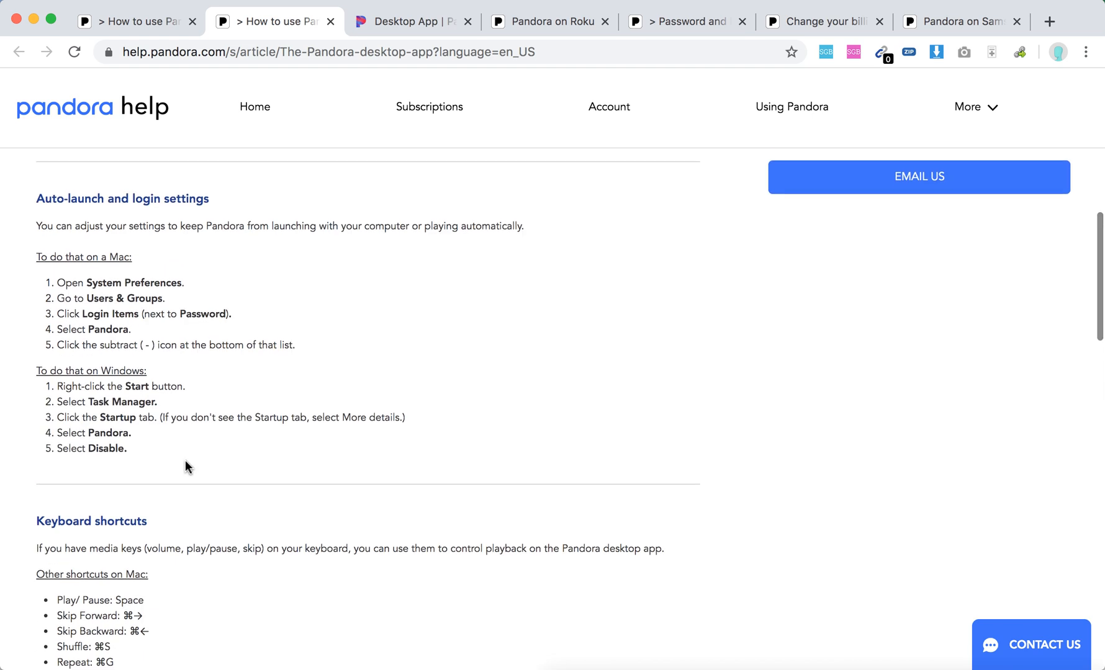
Scroll past the Mac and PC keyboard shortcuts to 'Explicit Content filtering'.
scroll(down, 3)
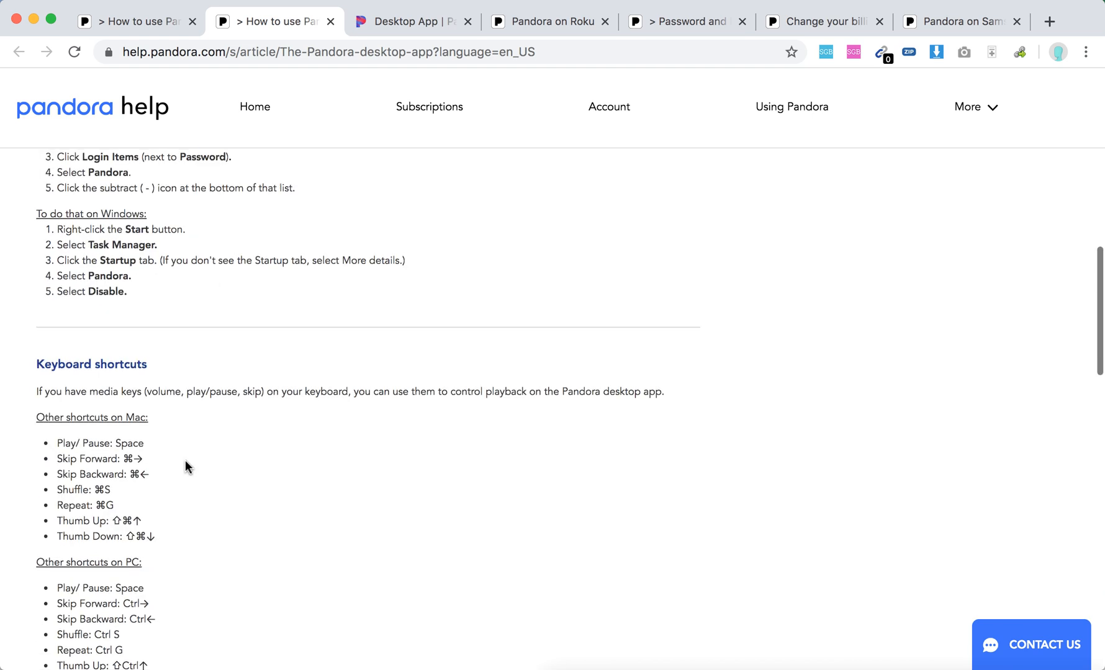
scroll(down, 3)
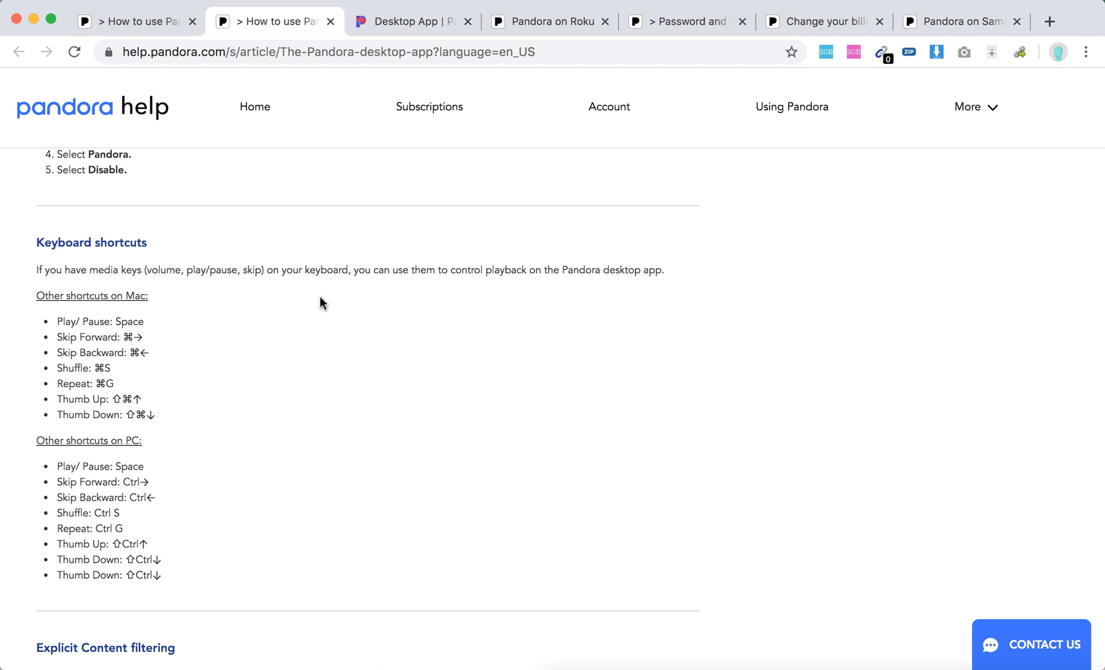
mouse_move(174, 361)
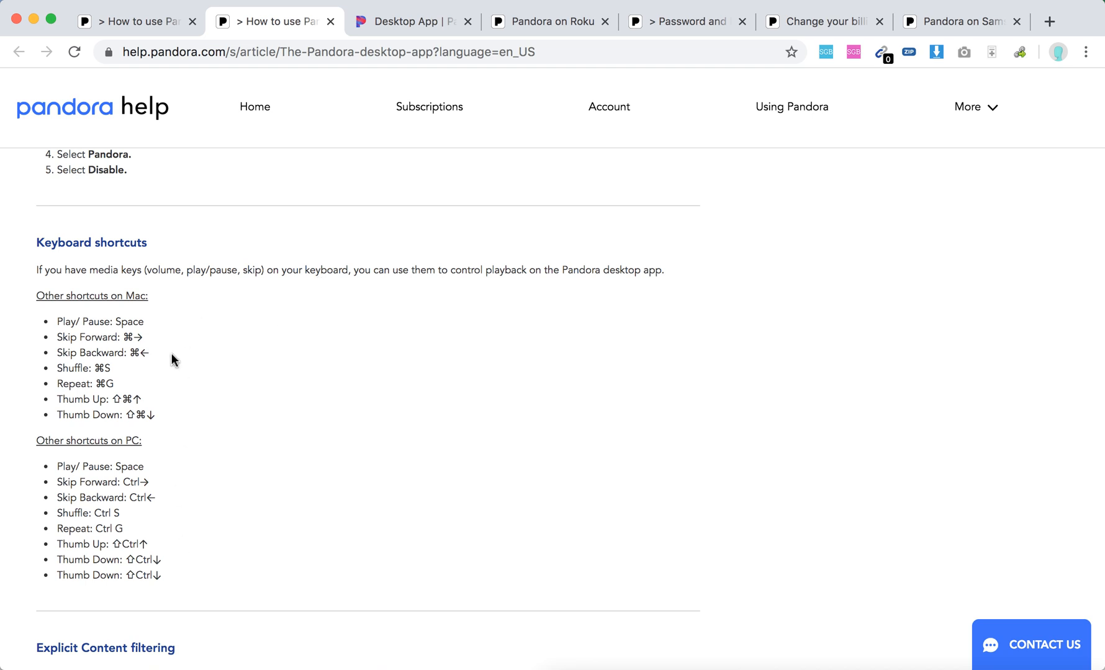
scroll(down, 3)
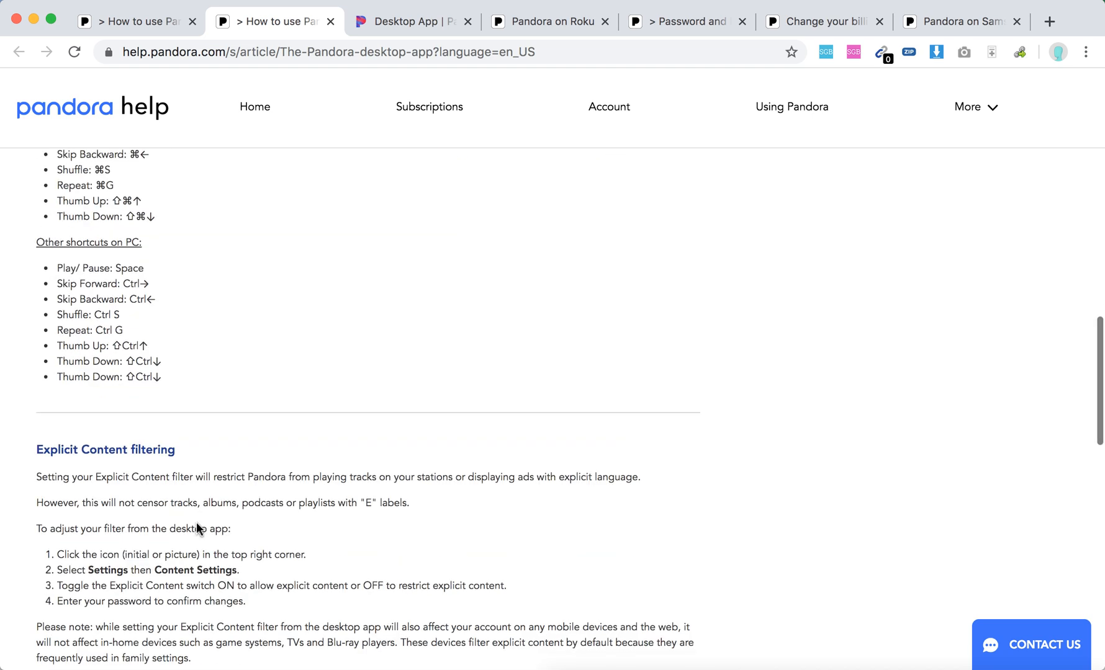
Scroll to 'How to turn off notifications', then back to auto-launch settings.
scroll(down, 3)
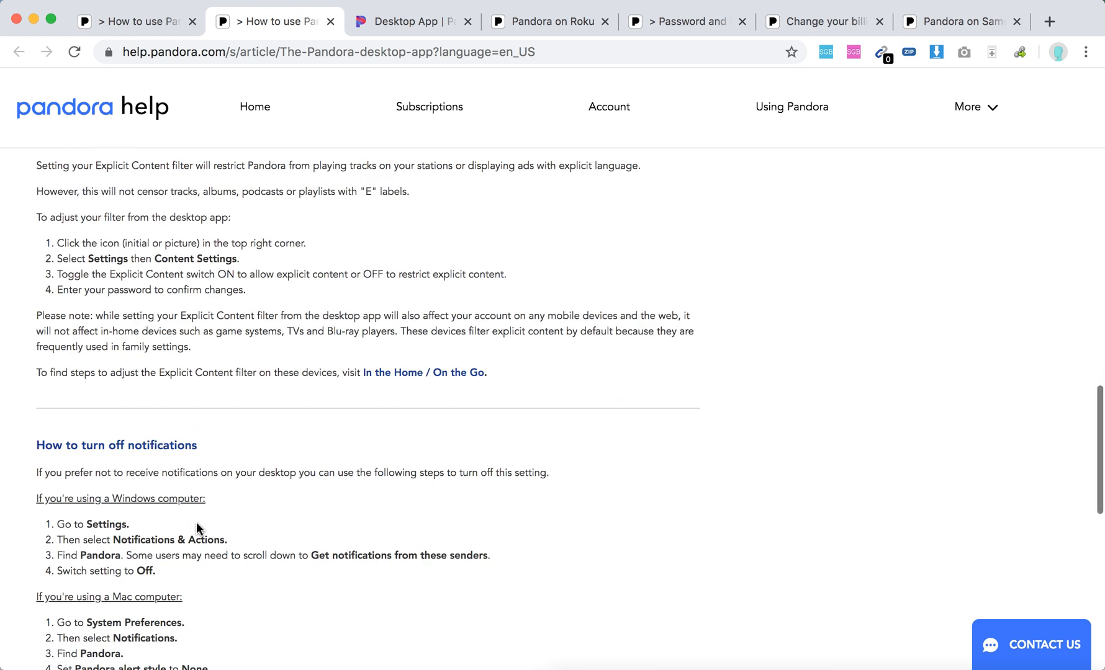
scroll(down, 3)
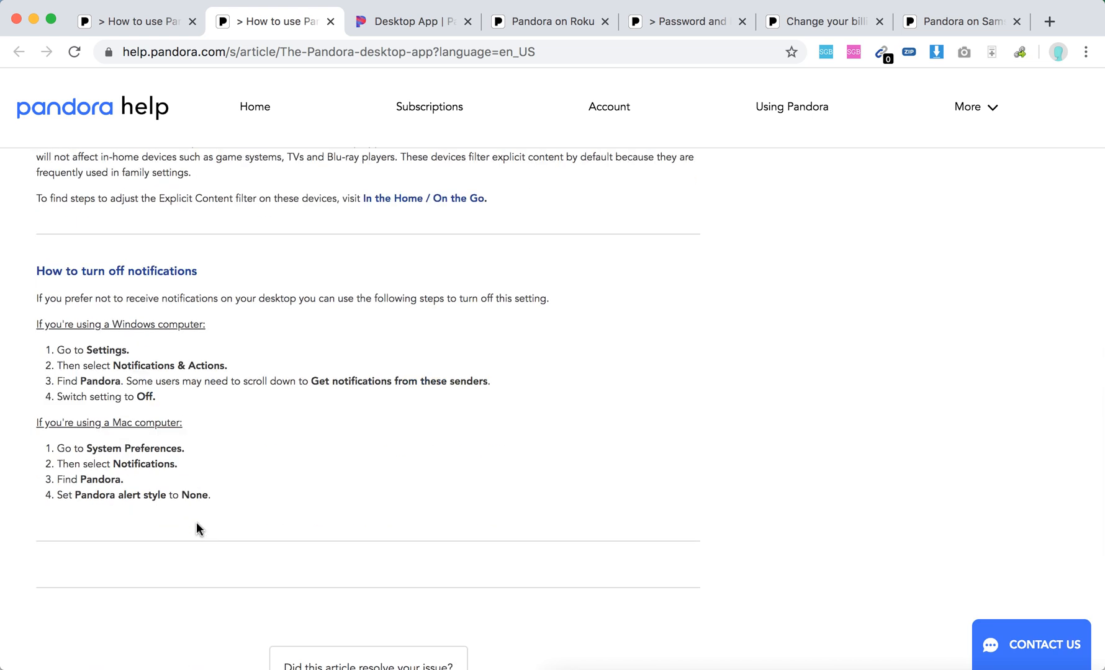
mouse_move(418, 409)
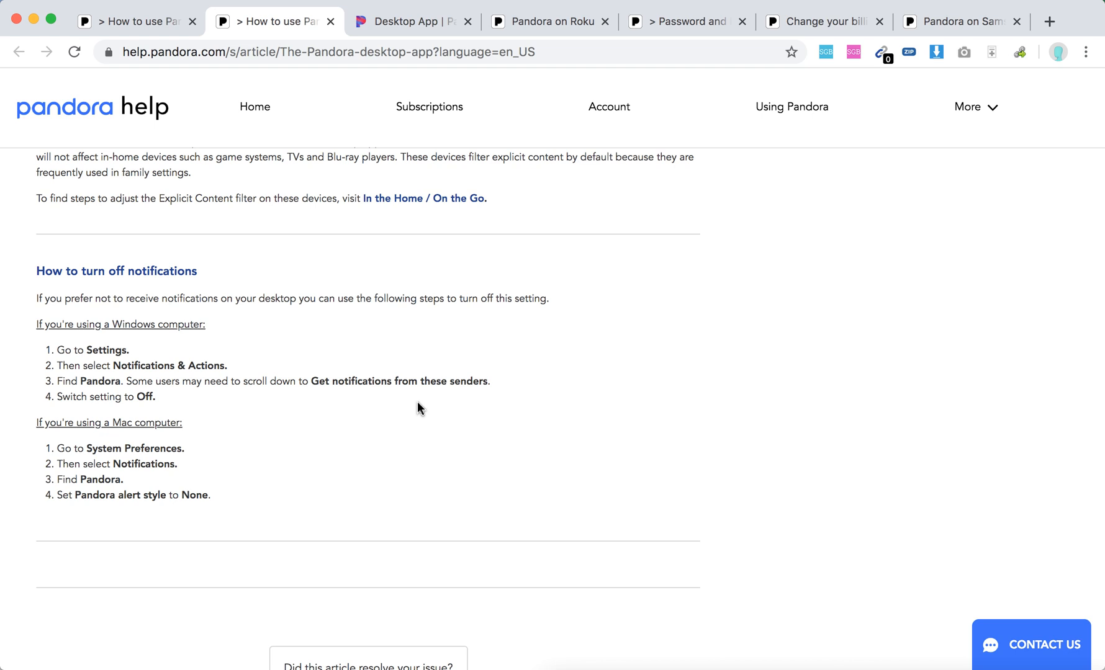
mouse_move(157, 368)
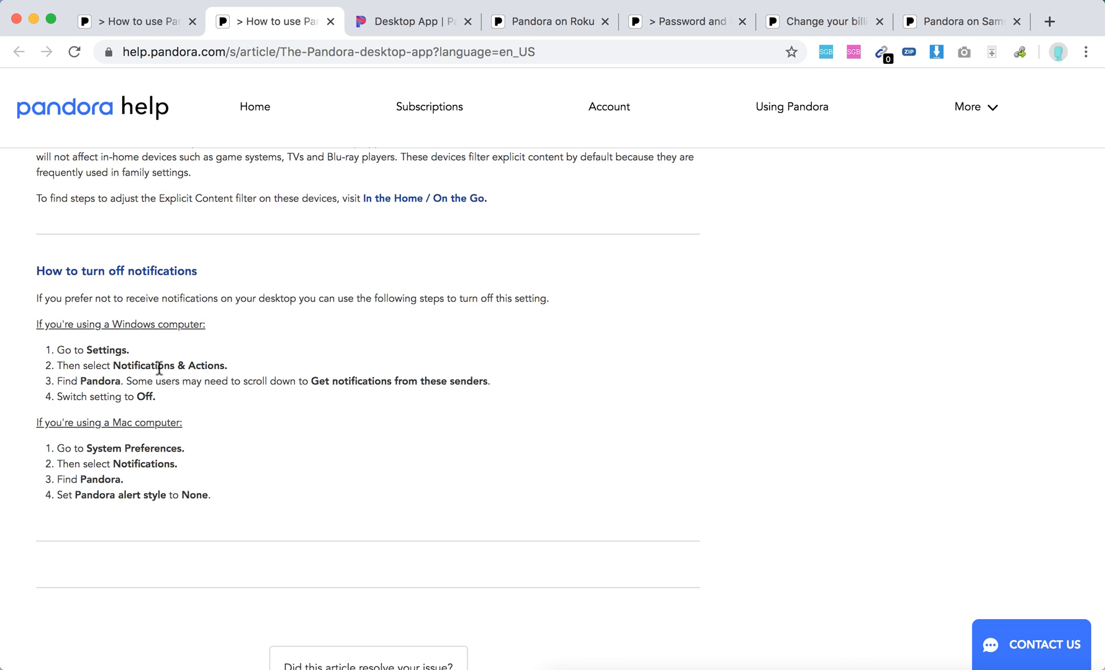
mouse_move(492, 403)
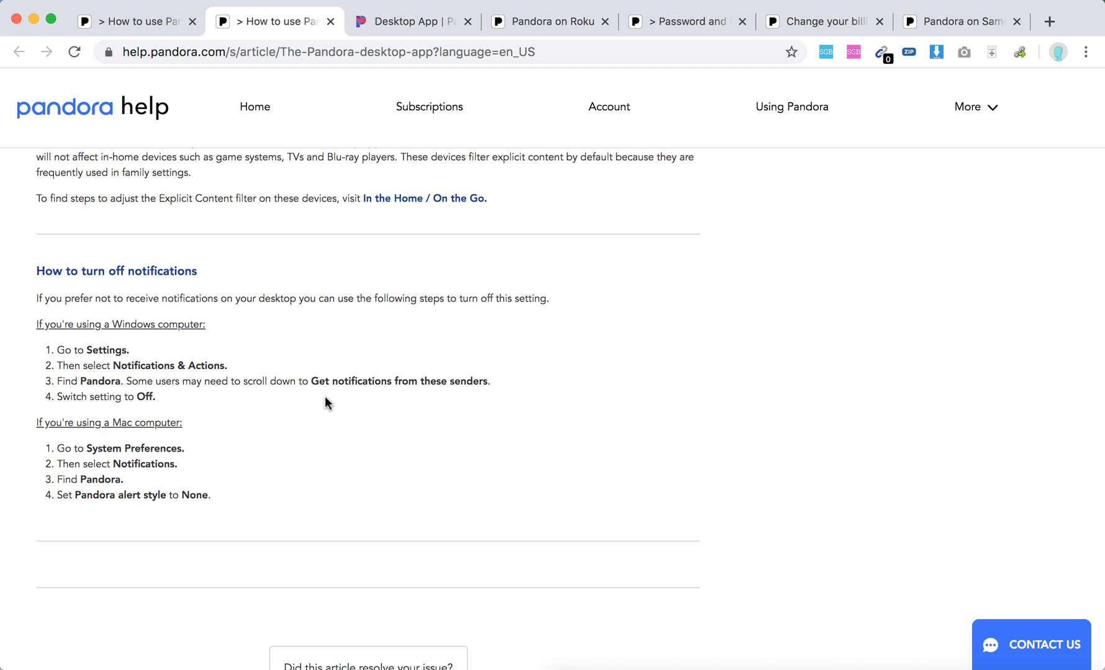
scroll(up, 3)
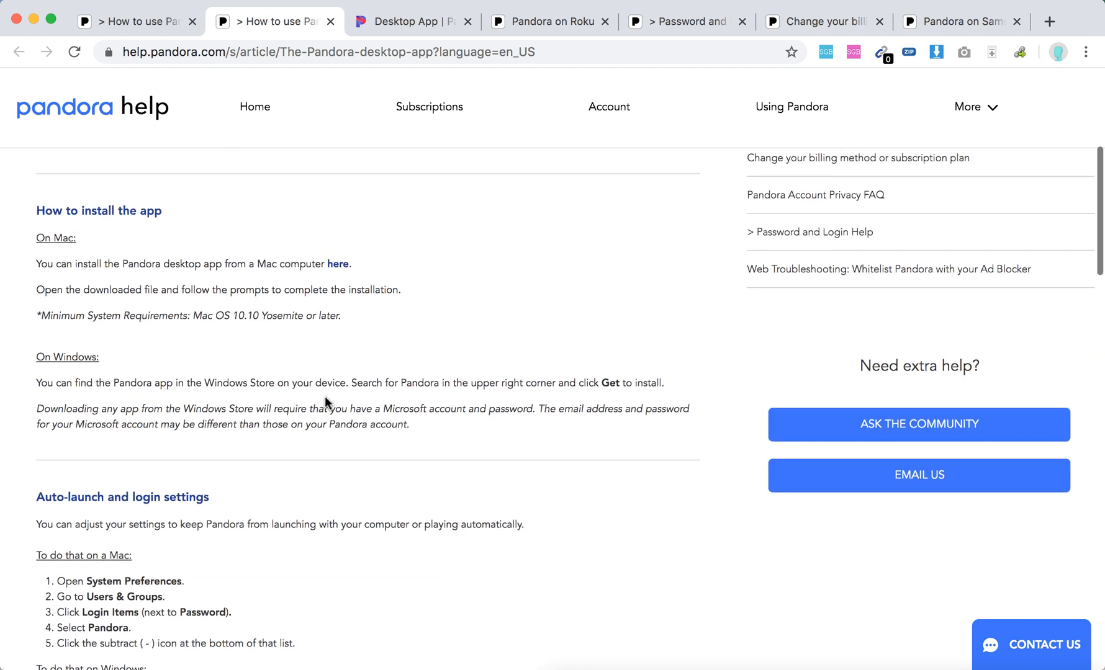
scroll(down, 3)
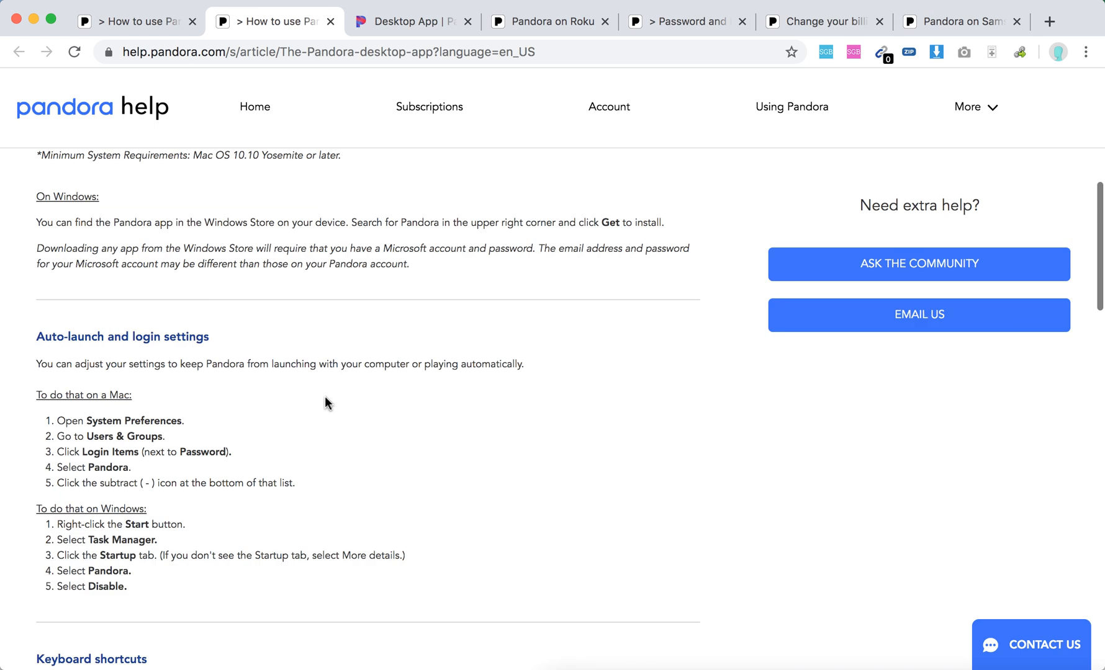